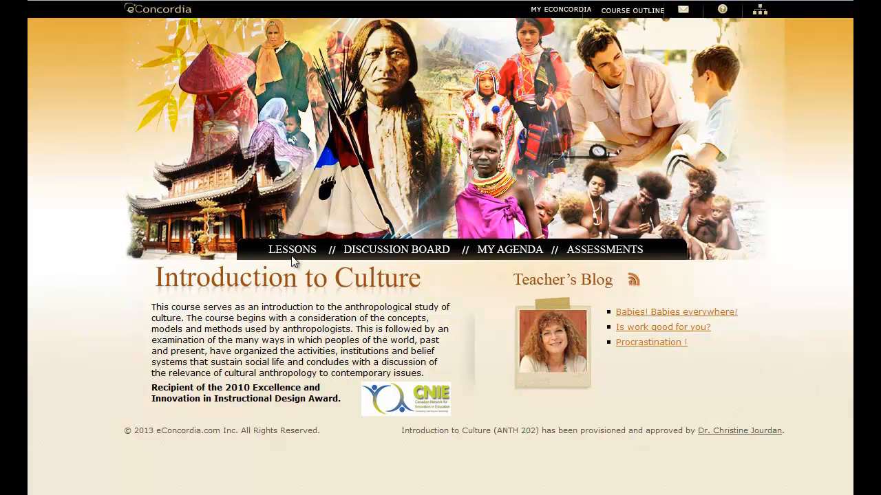
# Step: Show Lesson 4: Language and Communication's Study Materials topic list
pyautogui.click(292, 249)
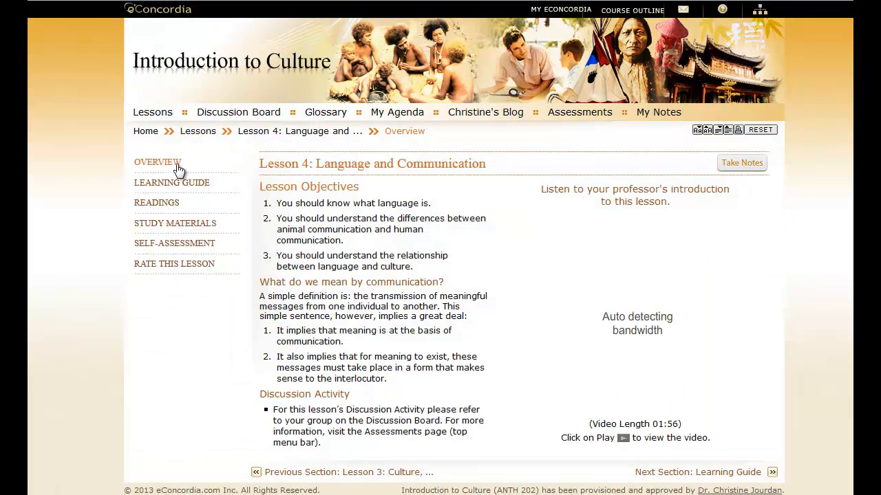
pyautogui.click(175, 223)
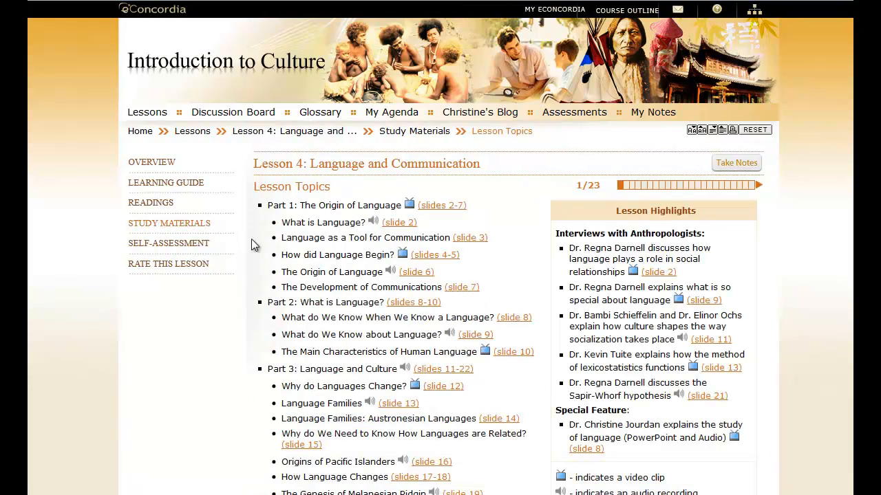
pyautogui.moveTo(511, 353)
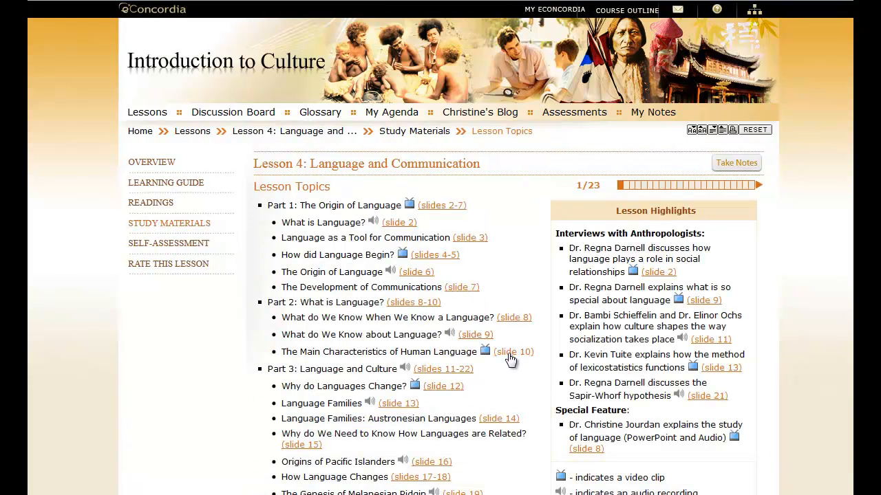
# Step: Start the professor's video on The Main Characteristics of Human Language slide
pyautogui.click(512, 352)
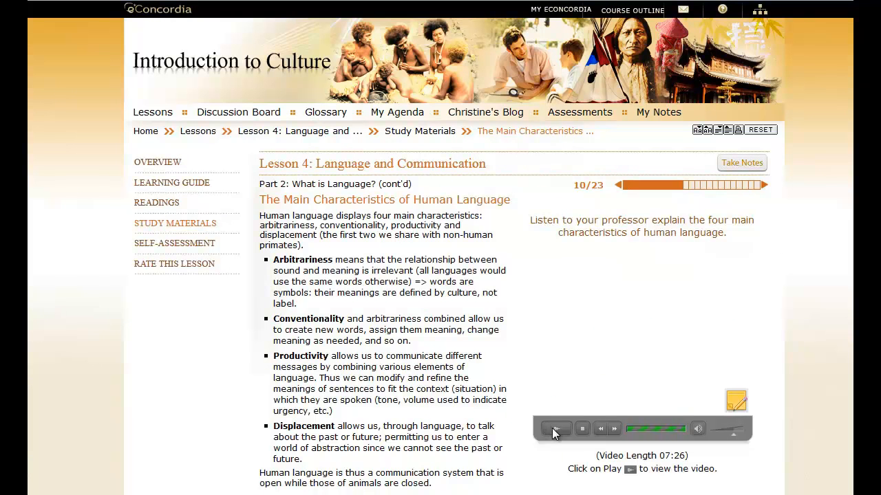
pyautogui.click(556, 430)
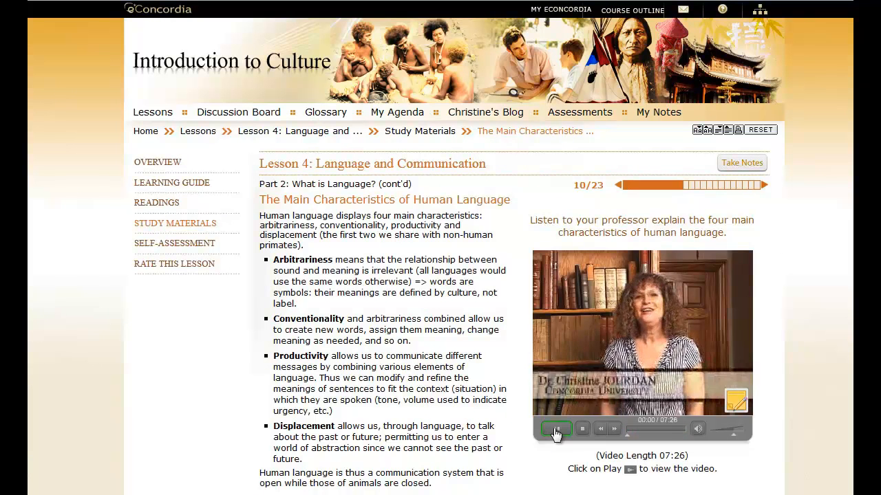
pyautogui.click(556, 430)
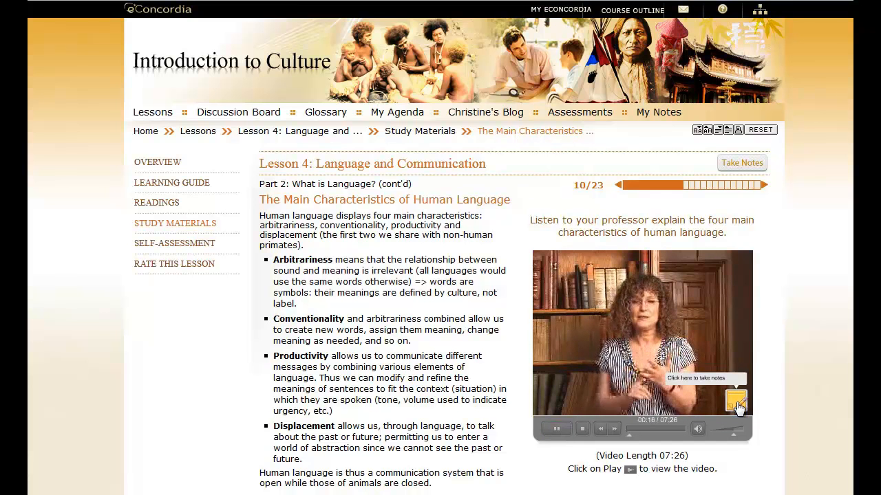
# Step: Save a note titled 'Language characteristics' at the 17-second mark and close the notes window
pyautogui.click(734, 402)
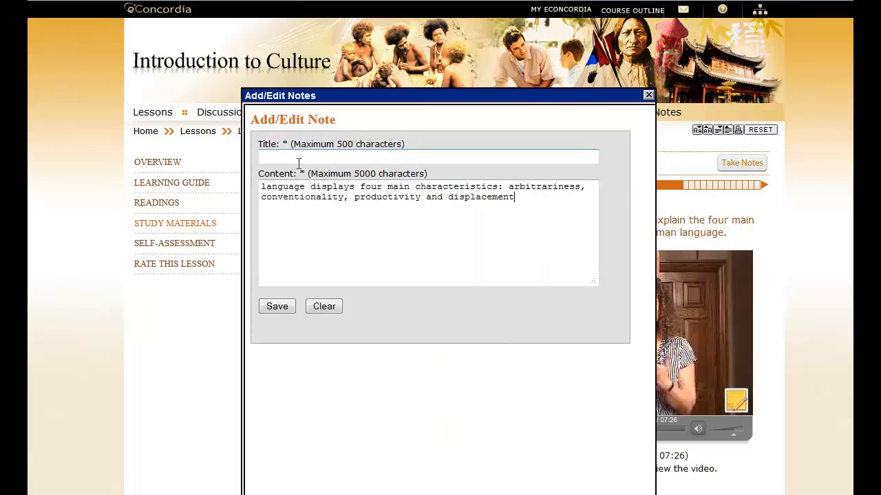
pyautogui.write('Language characteristics')
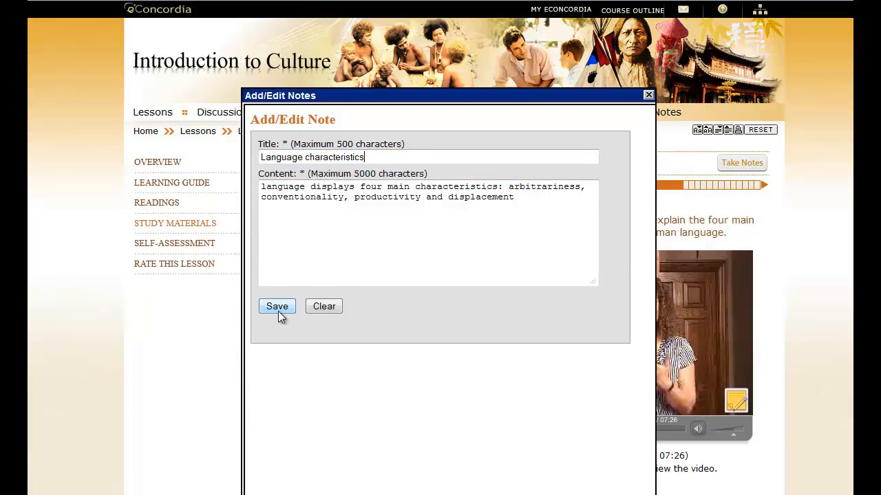
pyautogui.click(276, 306)
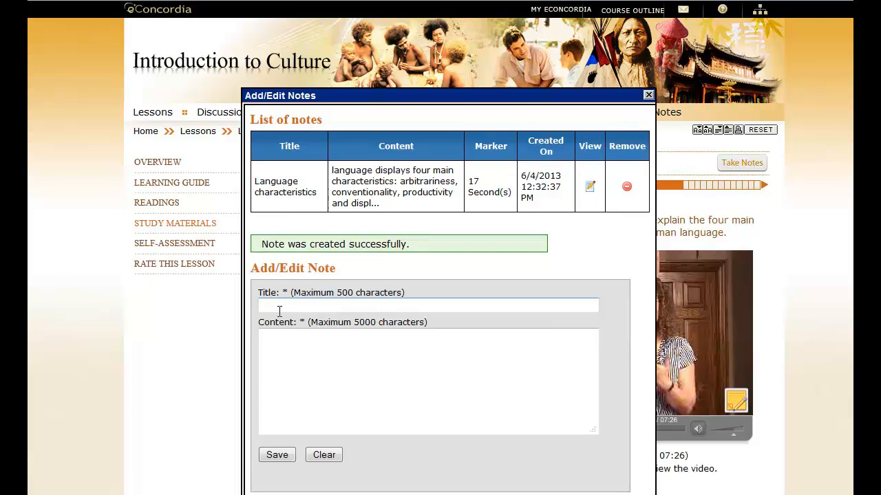
pyautogui.click(647, 94)
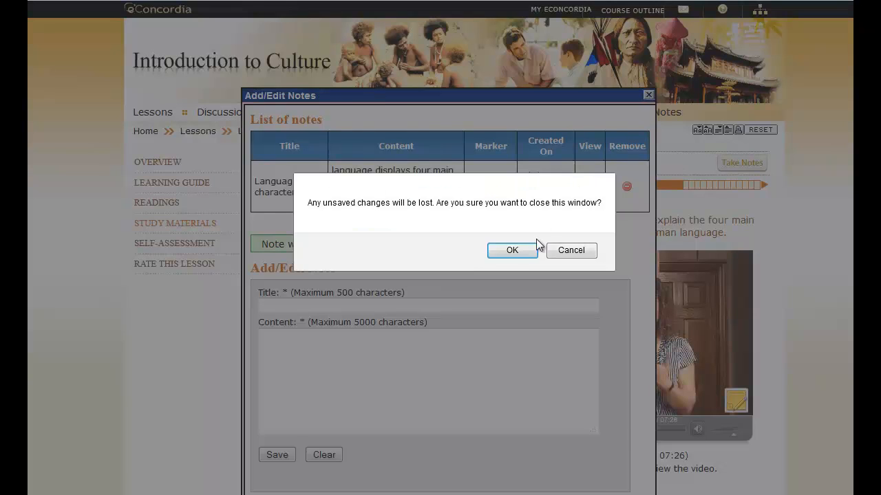
# Step: Confirm closing, then show Lesson 4's saved notes in the notes manager
pyautogui.click(512, 250)
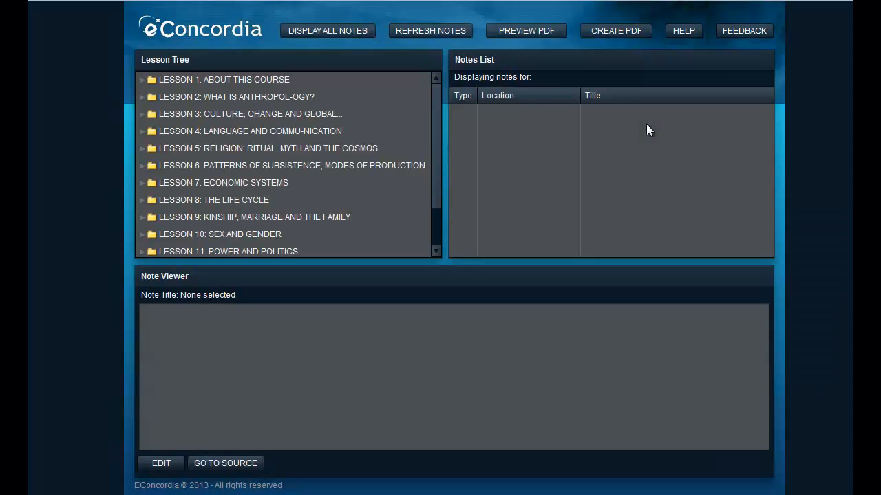
pyautogui.click(250, 131)
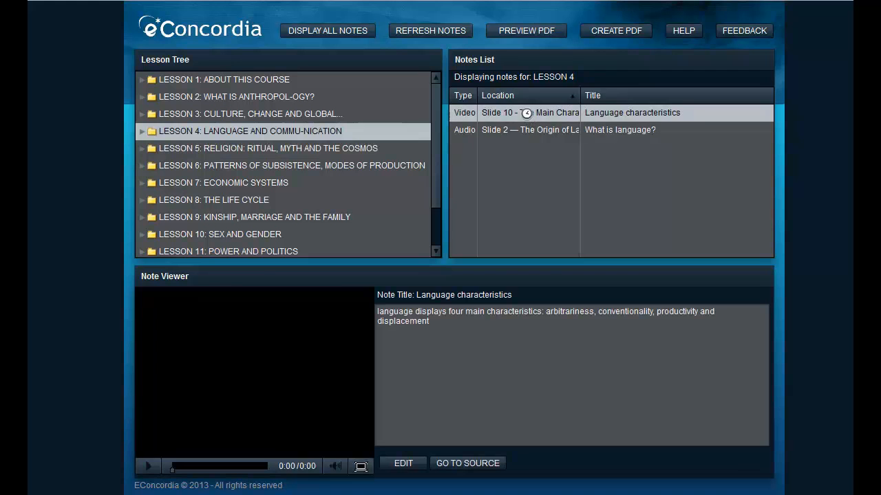
# Step: Play the note's video clip, then play the 'What is language?' audio note
pyautogui.click(147, 465)
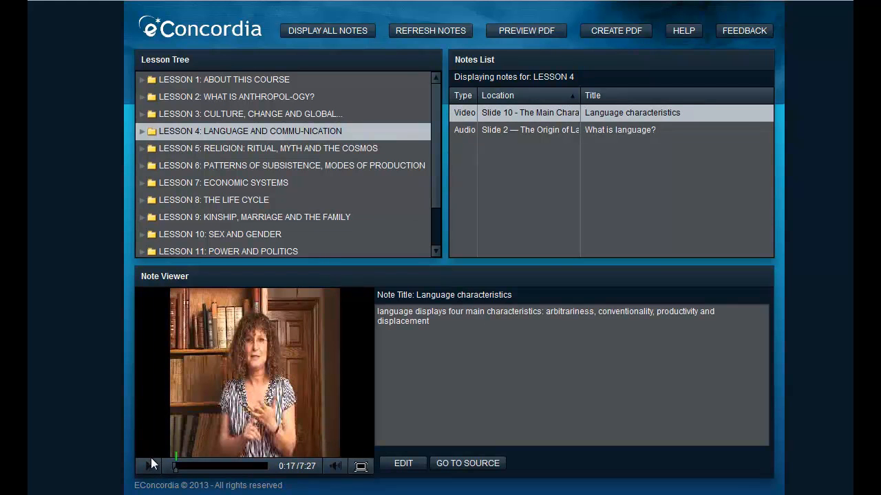
pyautogui.click(151, 465)
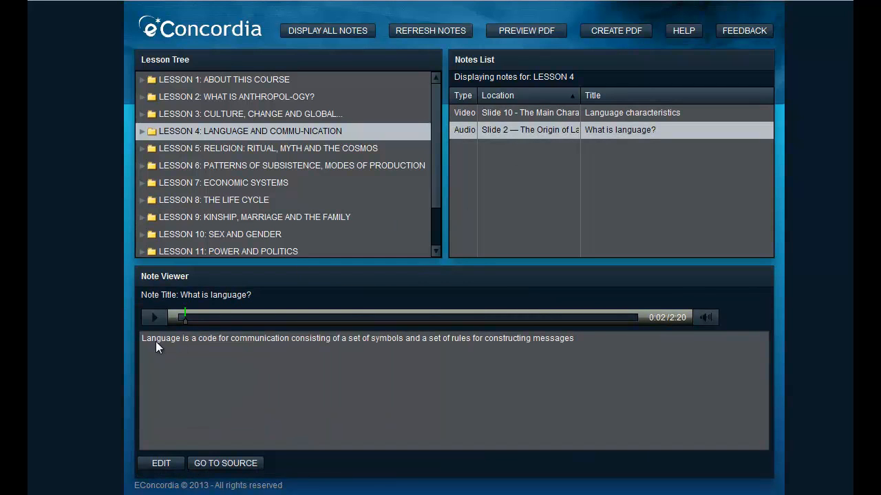
pyautogui.click(155, 316)
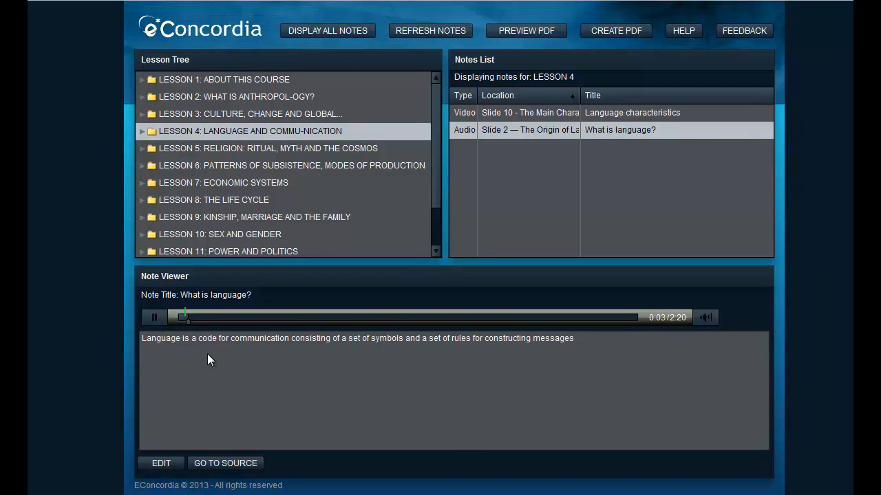
pyautogui.moveTo(314, 369)
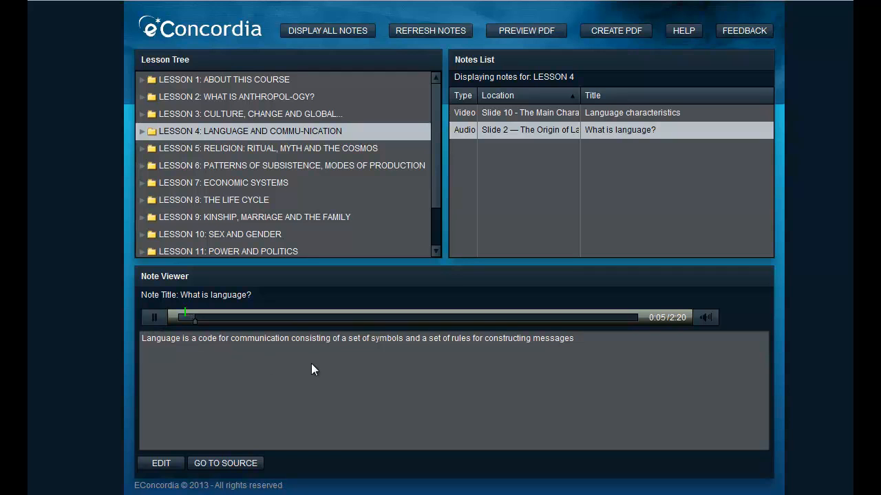